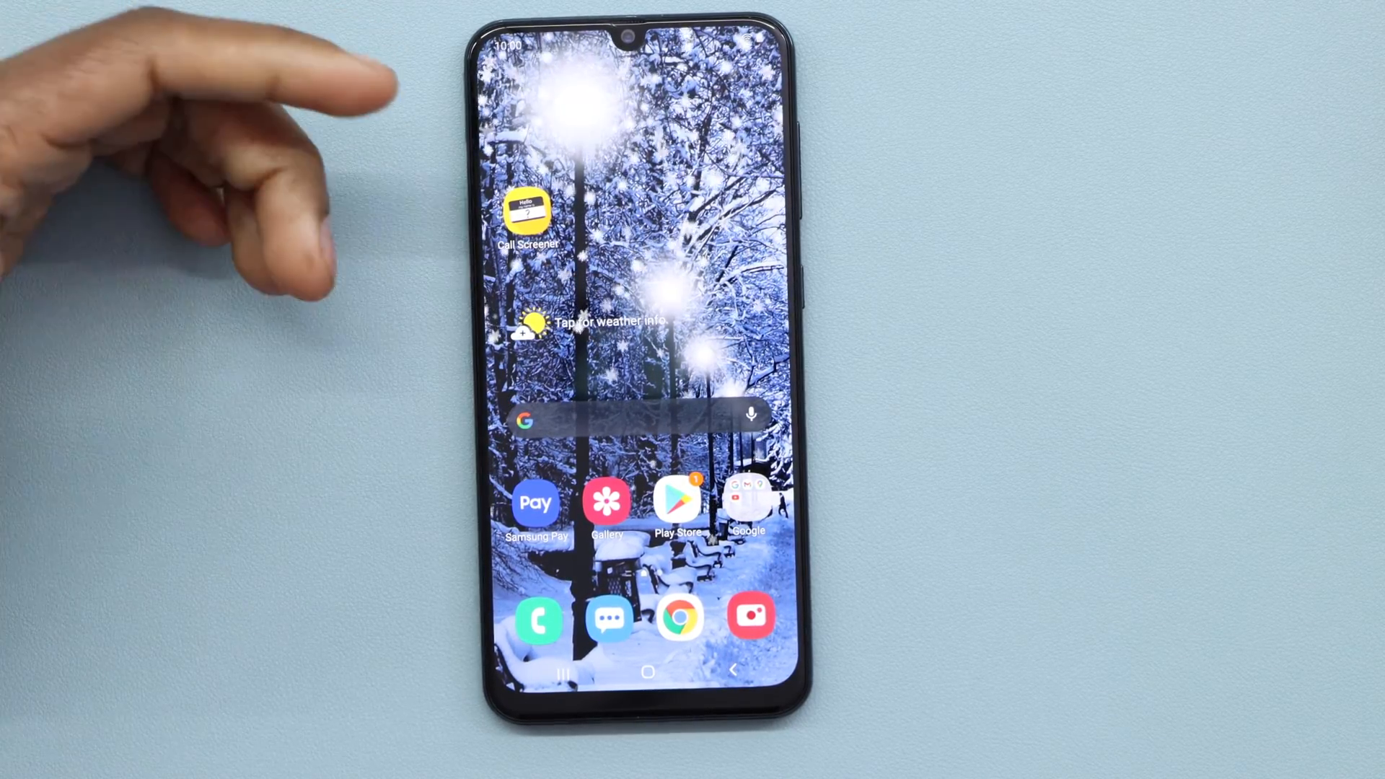
{"action": "mouse_move", "coordinate": [176, 133]}
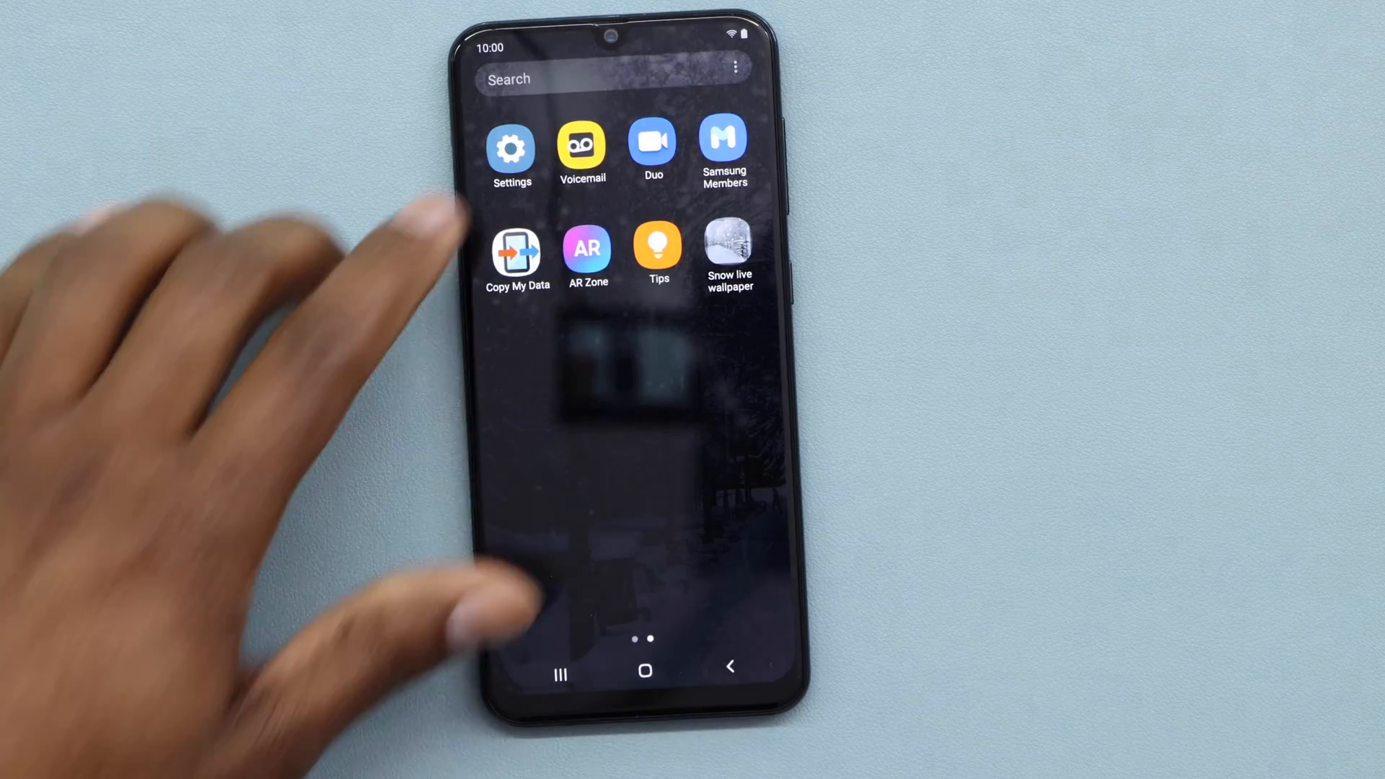
- Go from the main settings list into Developer options and bring up Running services
{"action": "left_click", "coordinate": [511, 149]}
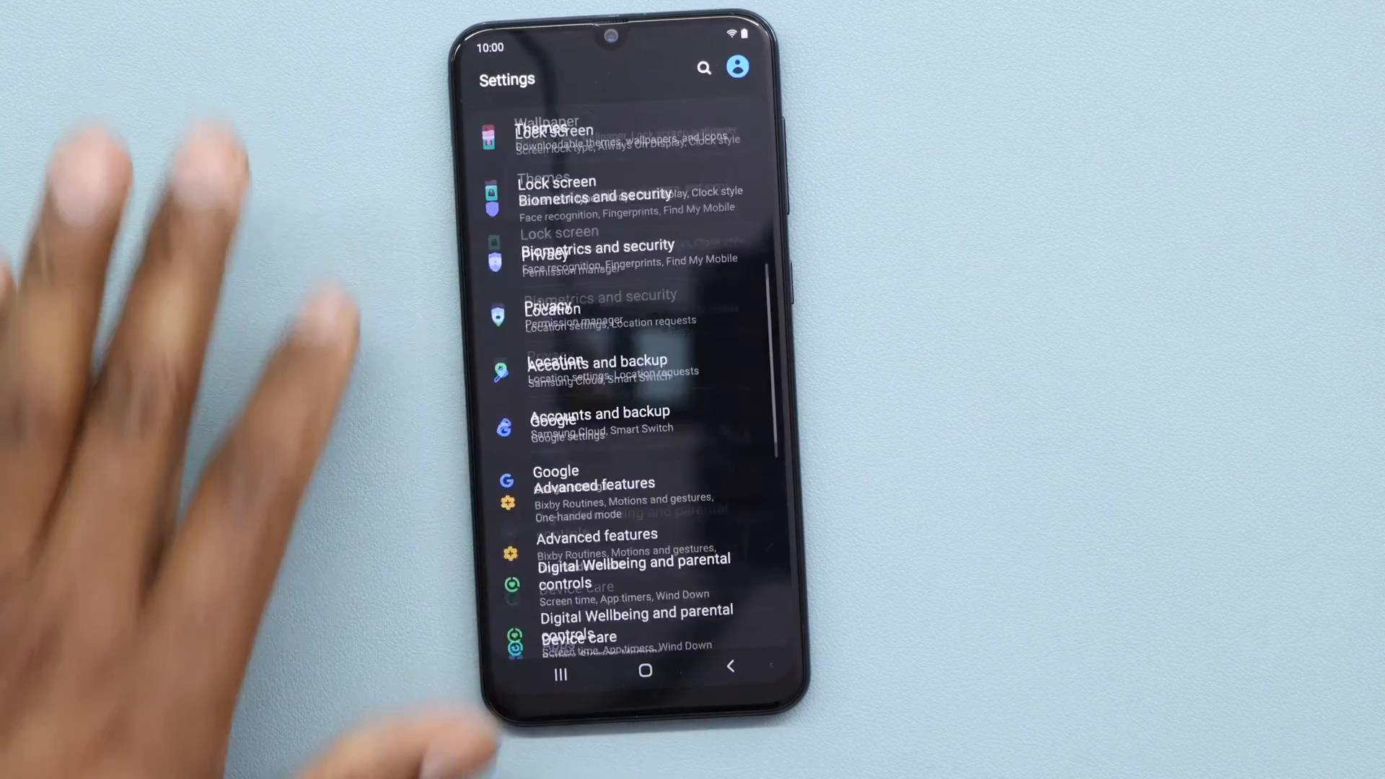
{"action": "scroll", "scroll_direction": "down", "scroll_amount": 3}
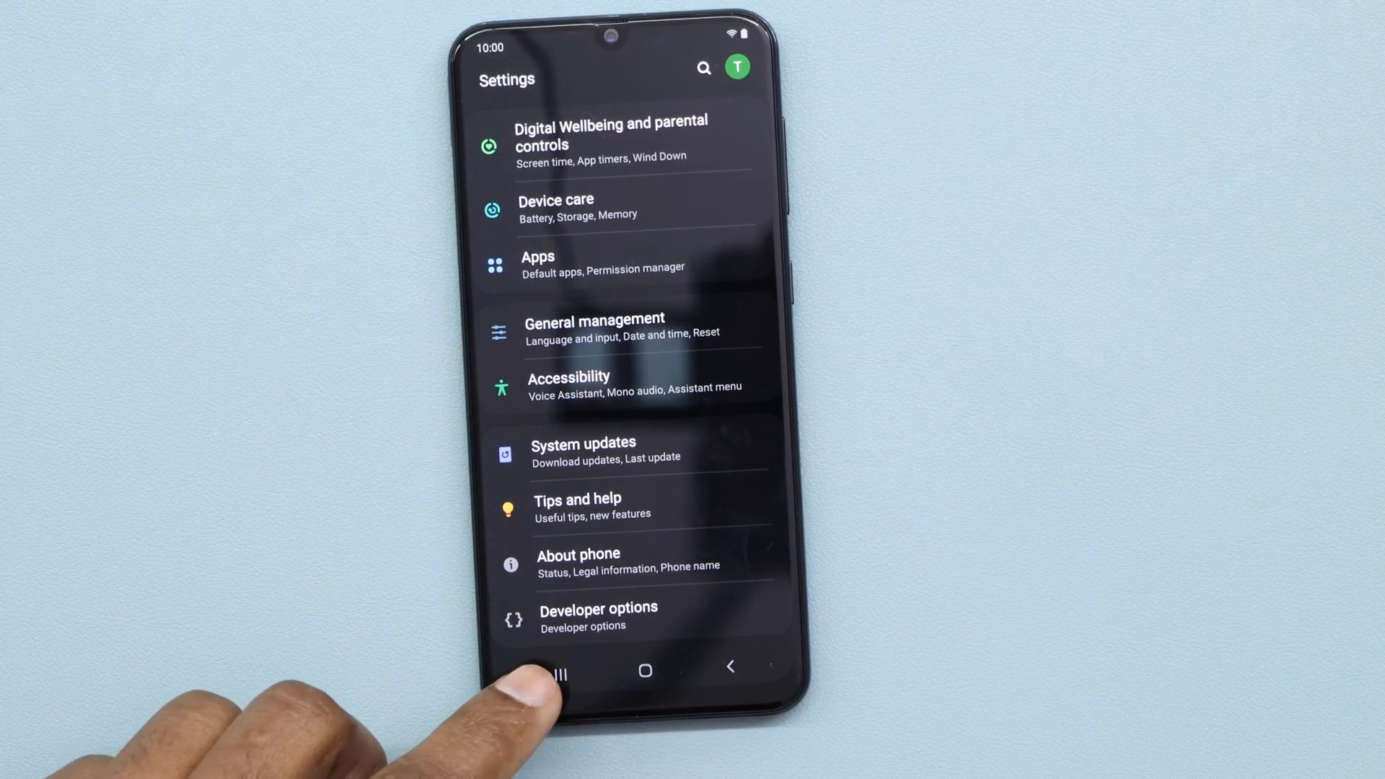
{"action": "left_click", "coordinate": [597, 617]}
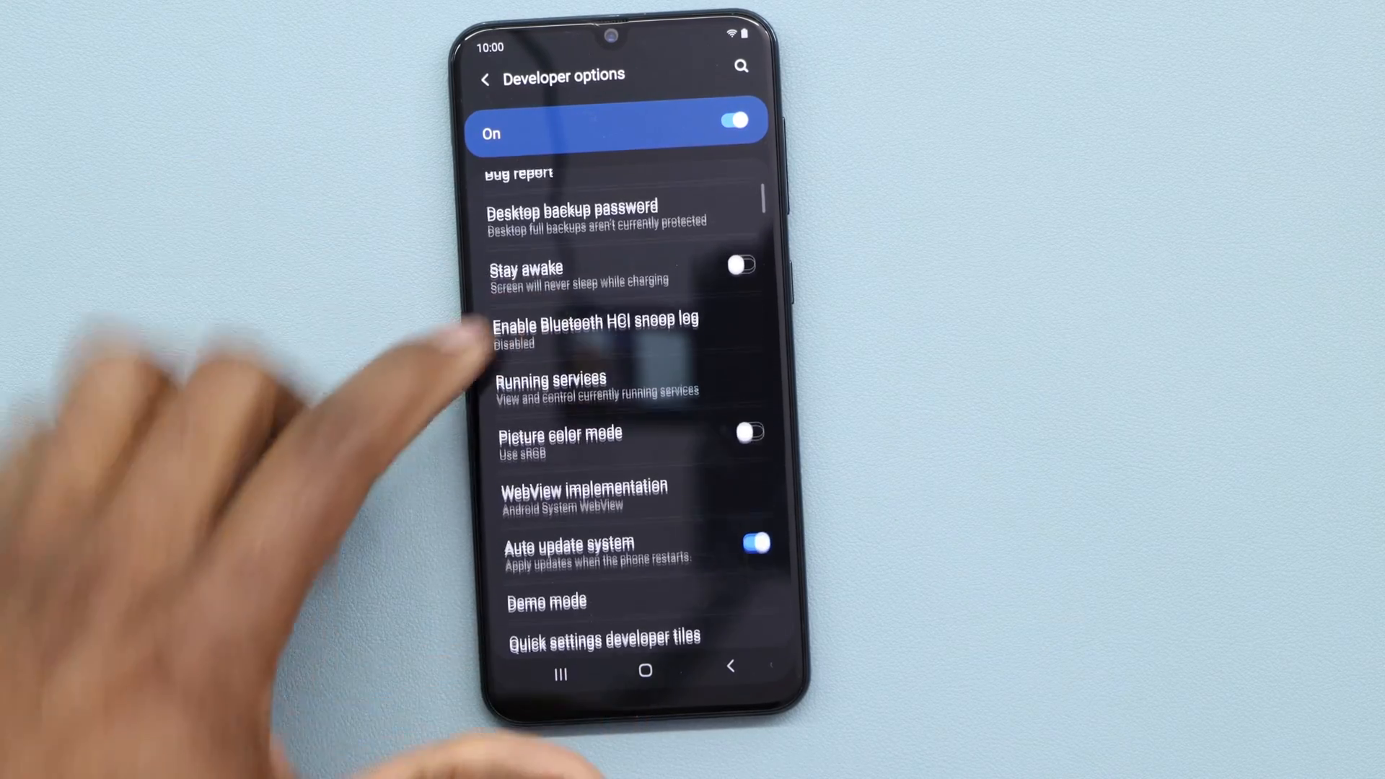
{"action": "scroll", "scroll_direction": "down", "scroll_amount": 3}
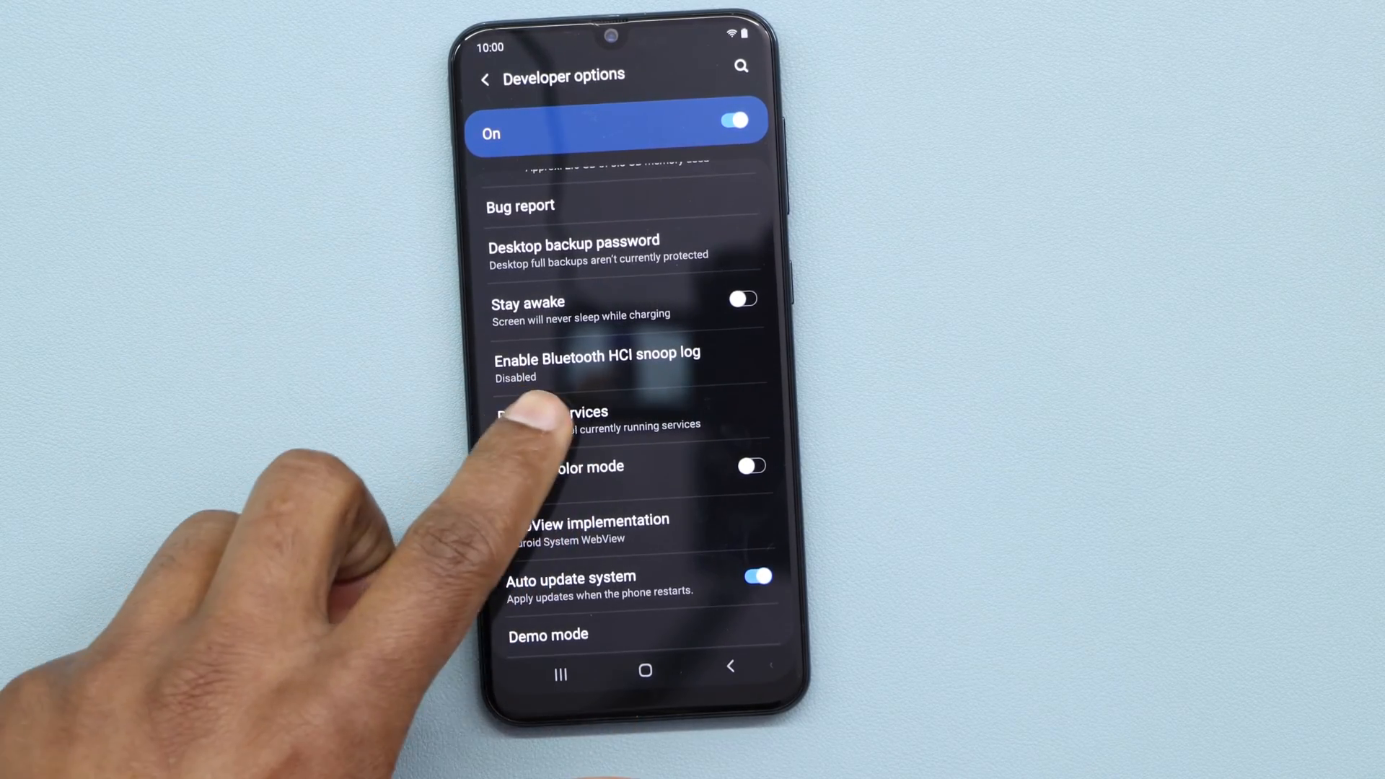
{"action": "left_click", "coordinate": [553, 419]}
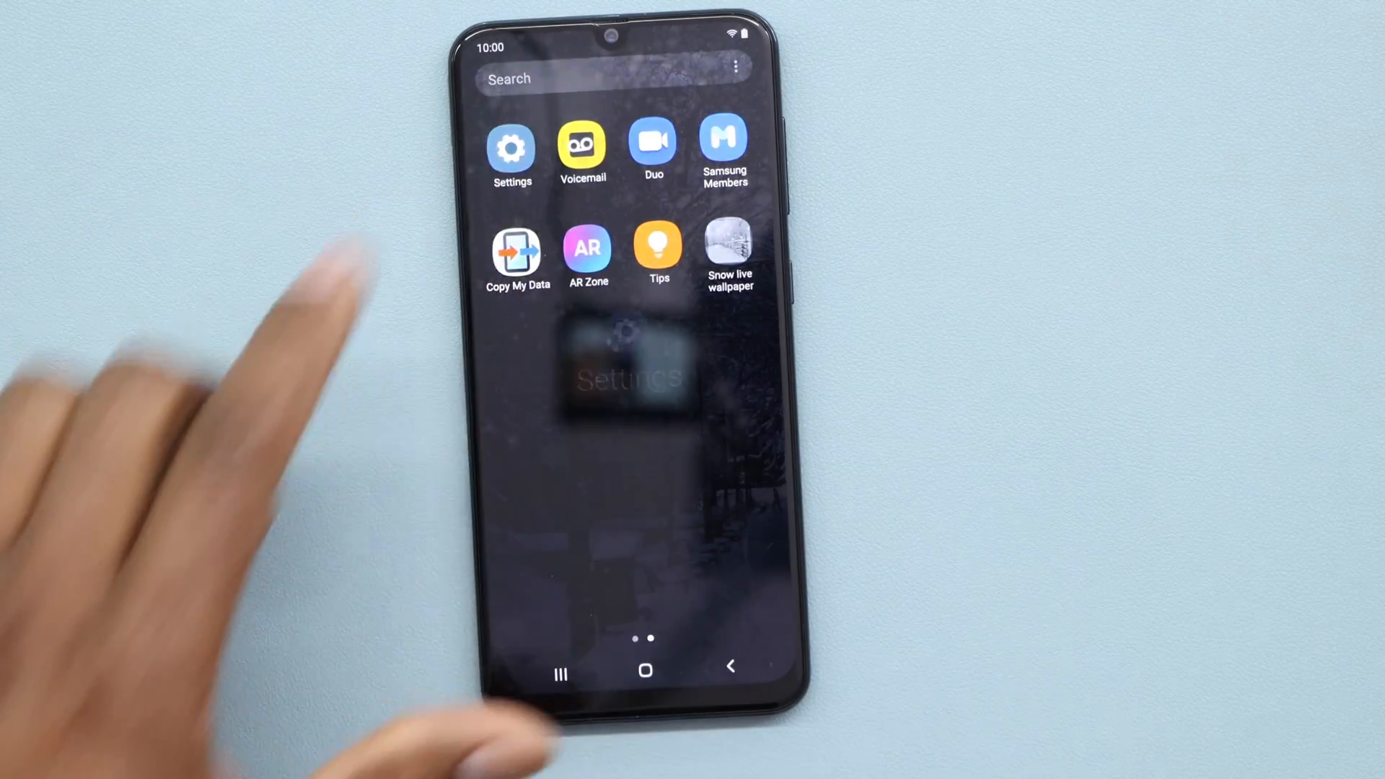
- Find Snow live wallpaper in the Apps list and uninstall it
{"action": "left_click", "coordinate": [511, 147]}
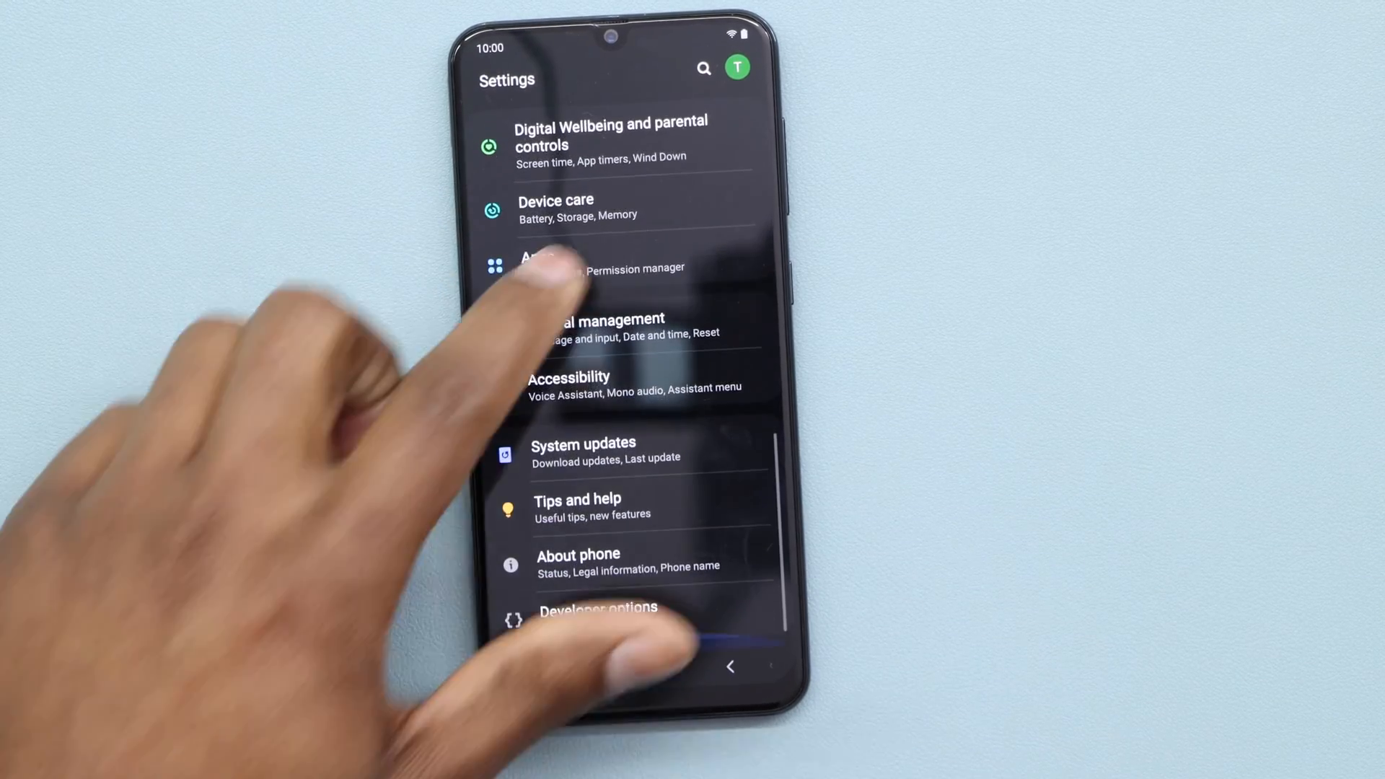
{"action": "left_click", "coordinate": [548, 266]}
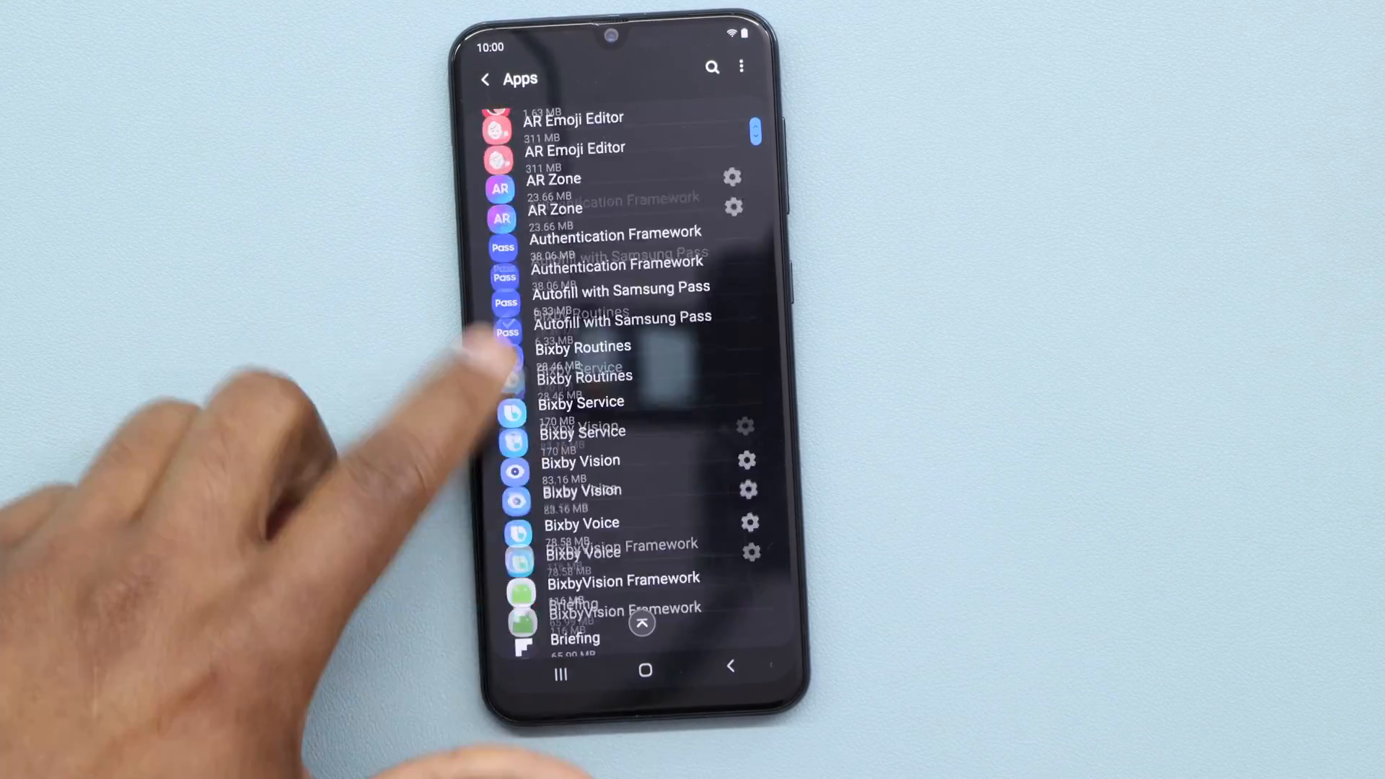
{"action": "scroll", "scroll_direction": "down", "scroll_amount": 3}
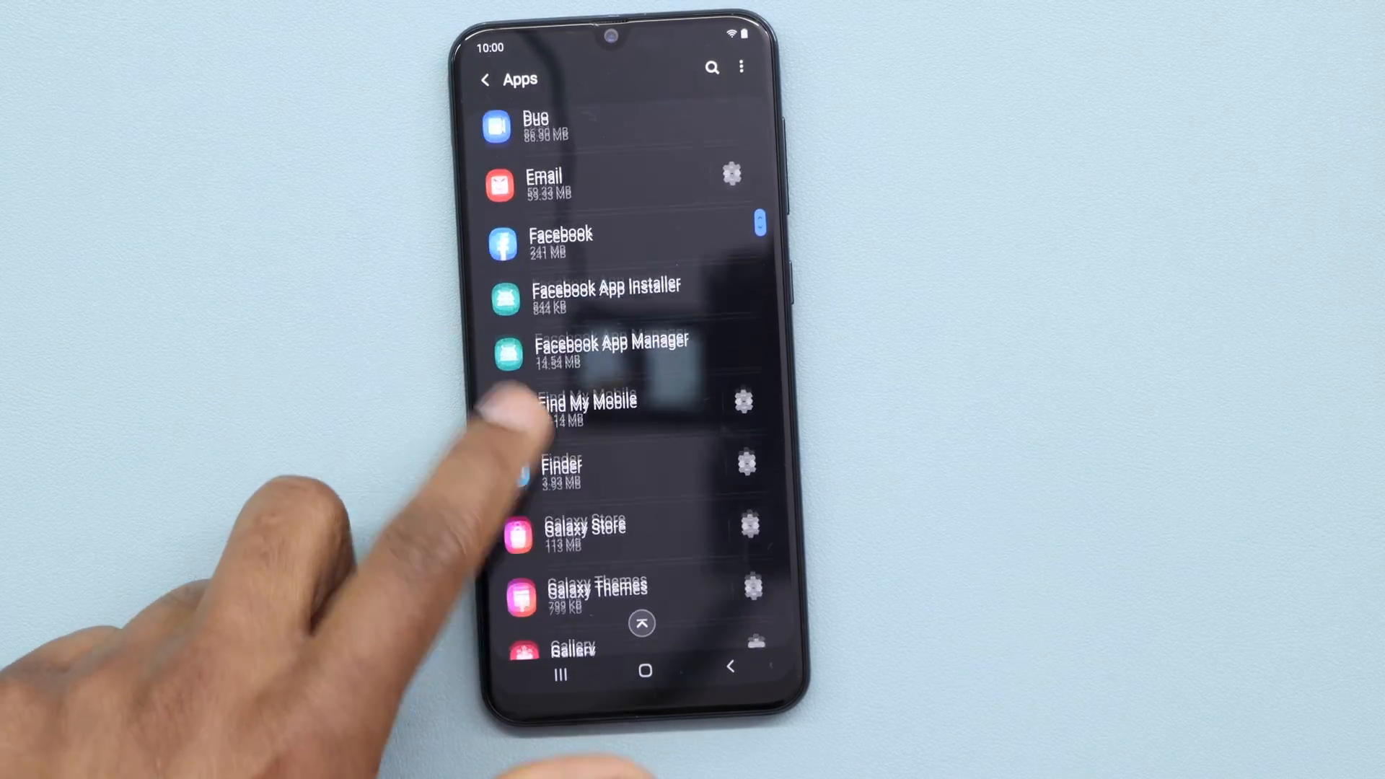
{"action": "scroll", "scroll_direction": "down", "scroll_amount": 3}
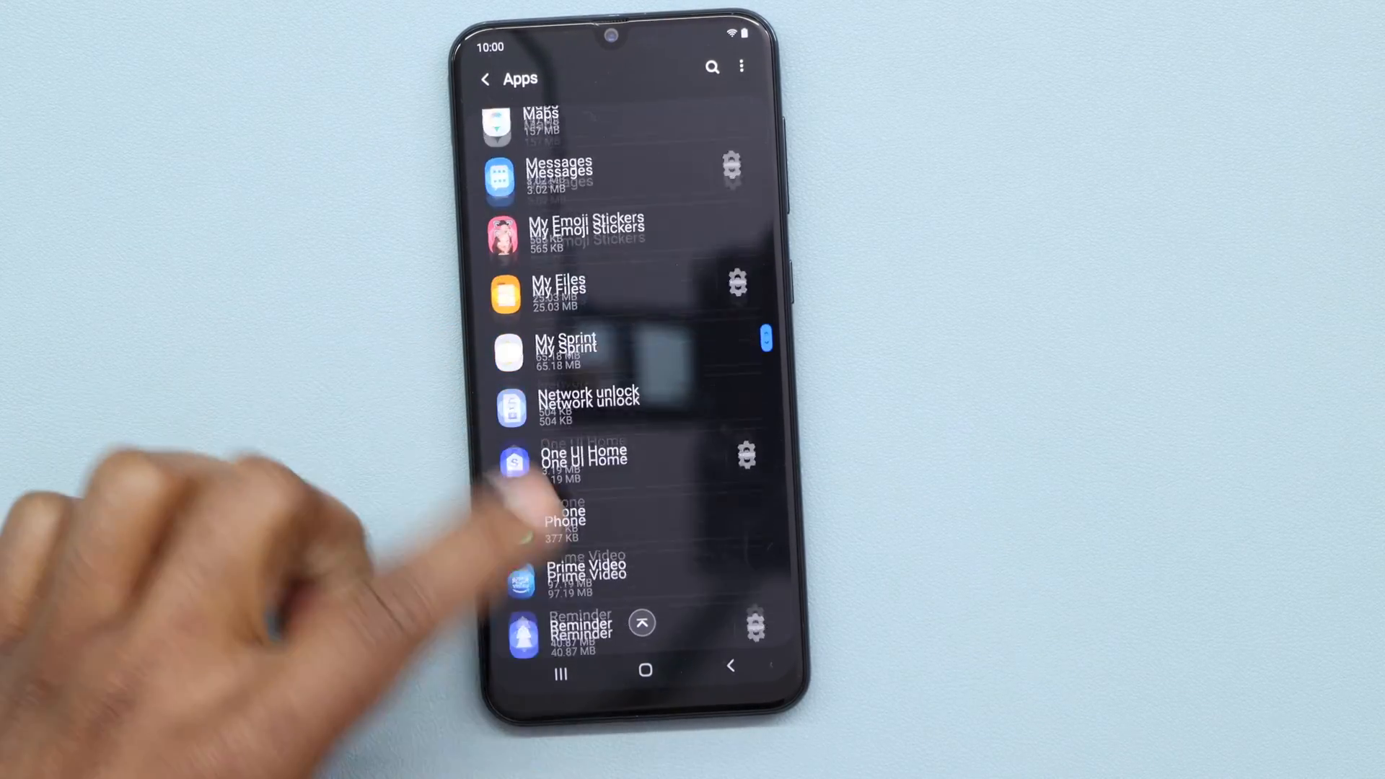
{"action": "scroll", "scroll_direction": "down", "scroll_amount": 3}
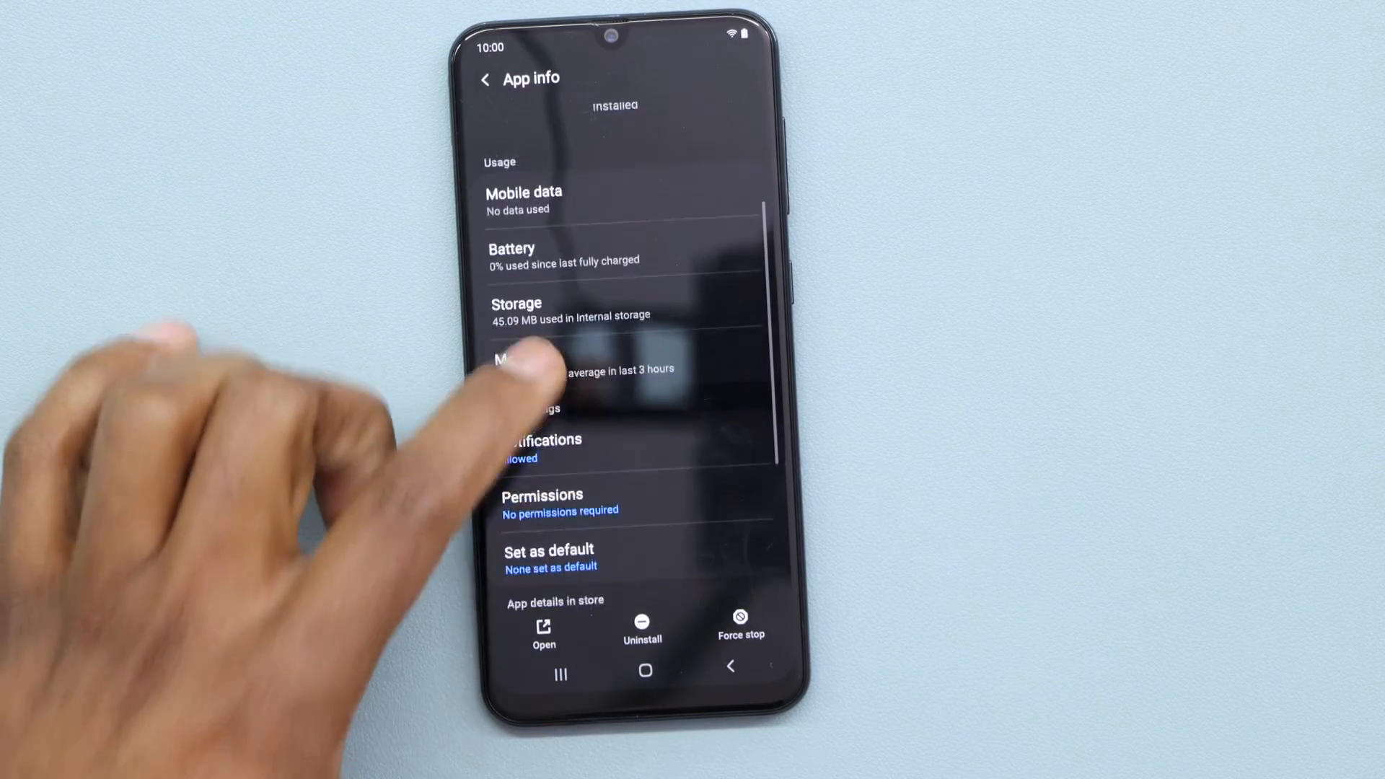
{"action": "left_click", "coordinate": [642, 627]}
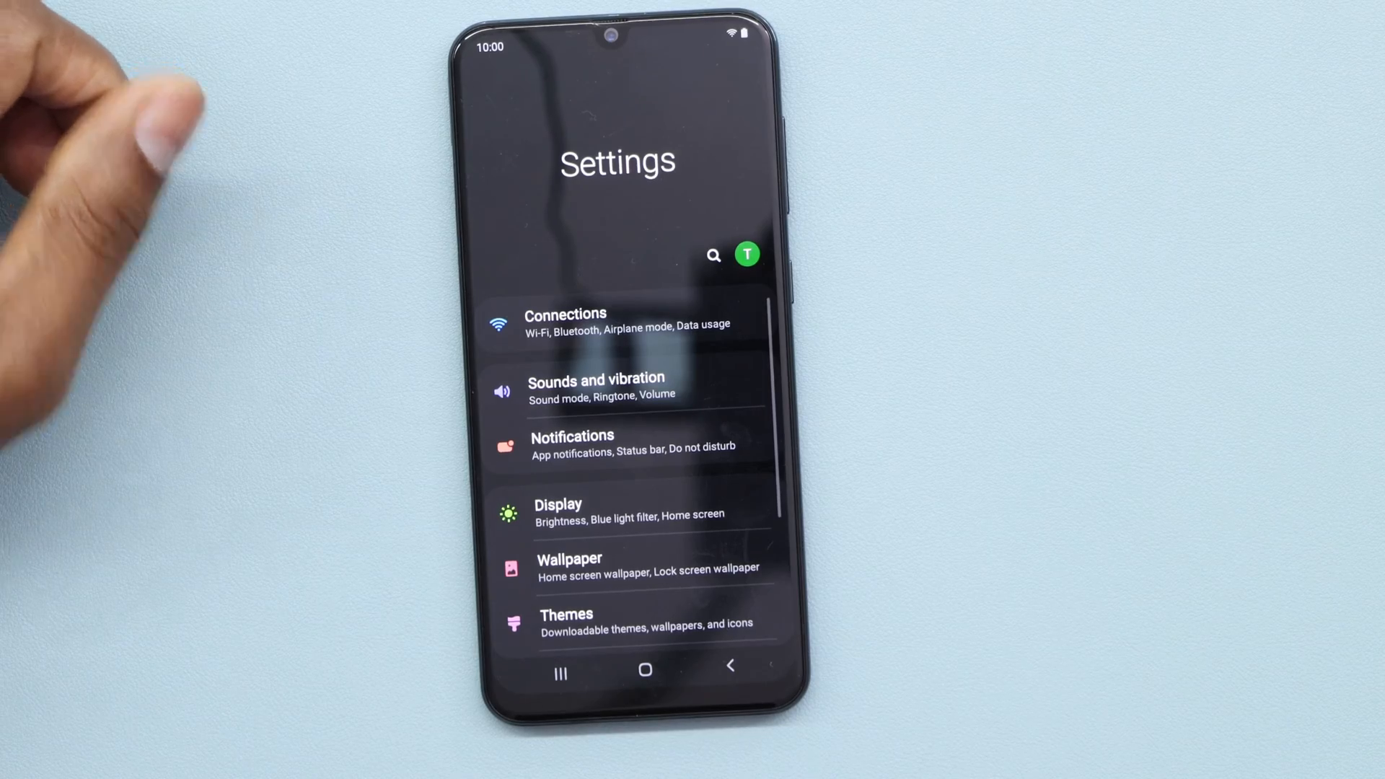
- Return to Developer options and view the Running services RAM usage list
{"action": "scroll", "scroll_direction": "down", "scroll_amount": 3}
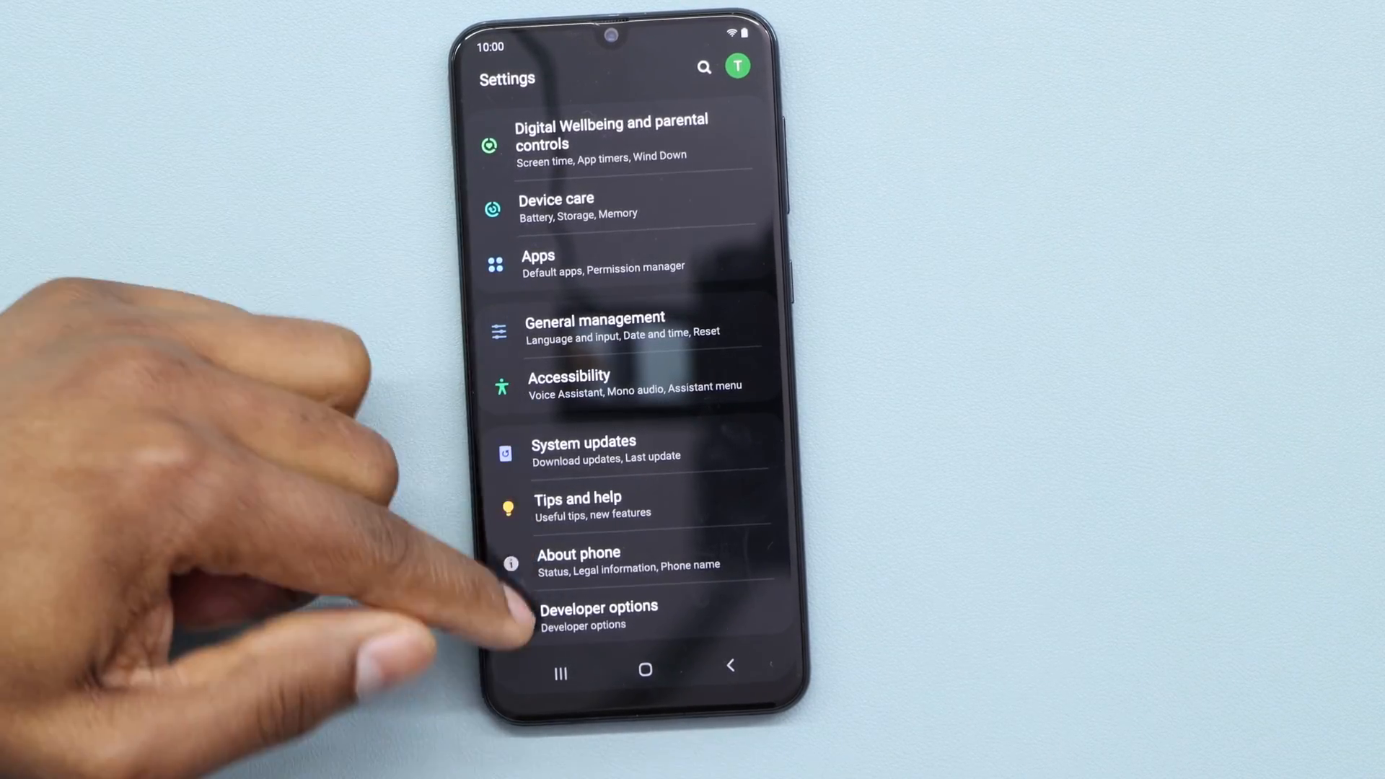
{"action": "left_click", "coordinate": [597, 616]}
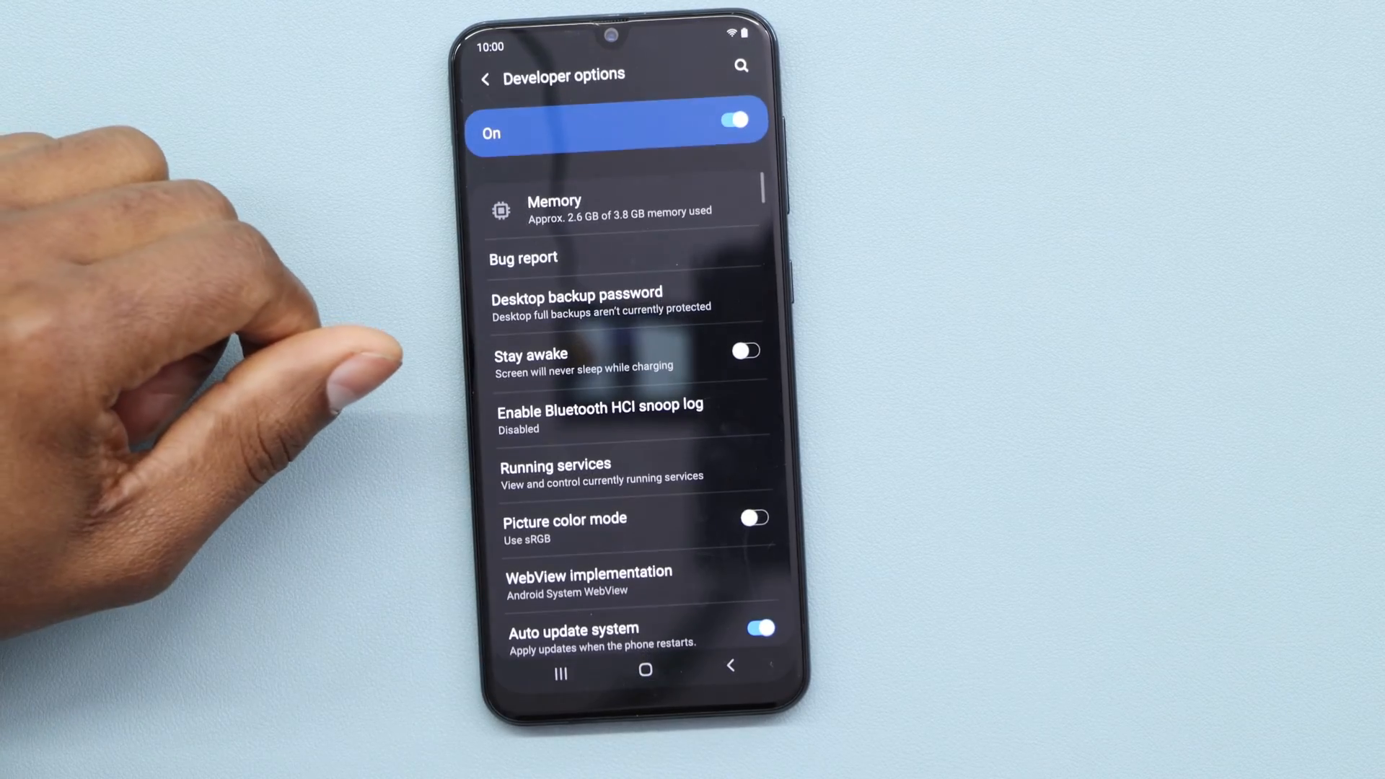
{"action": "scroll", "scroll_direction": "down", "scroll_amount": 3}
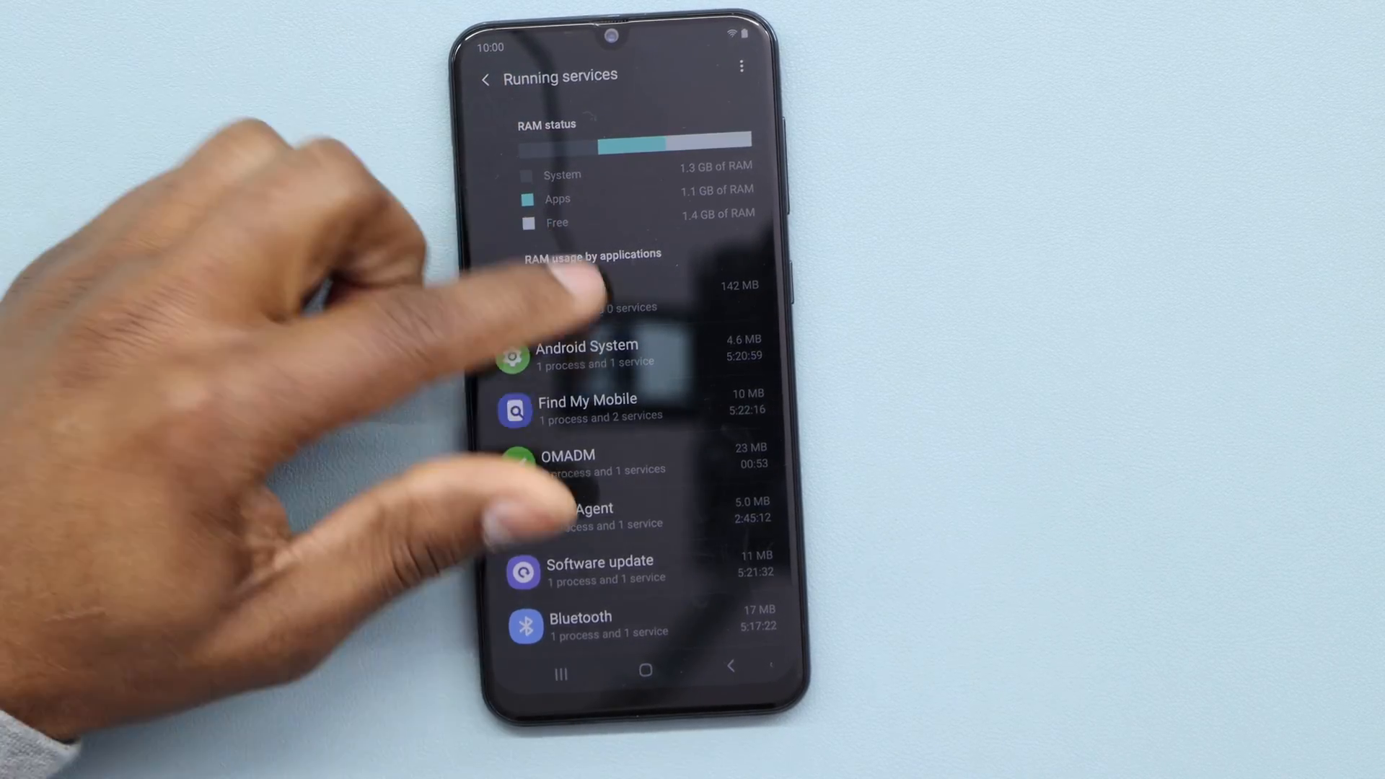
{"action": "left_click", "coordinate": [647, 671]}
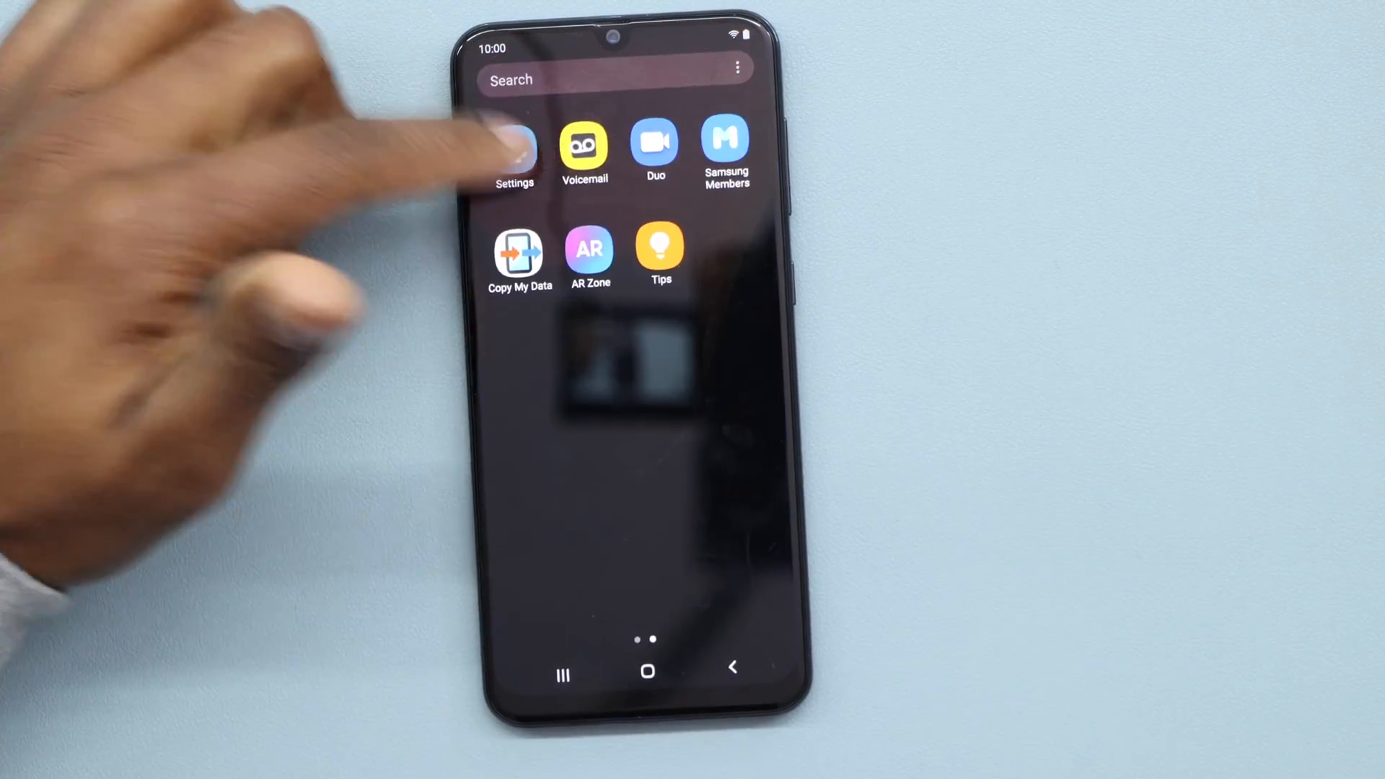
{"action": "left_click", "coordinate": [515, 144]}
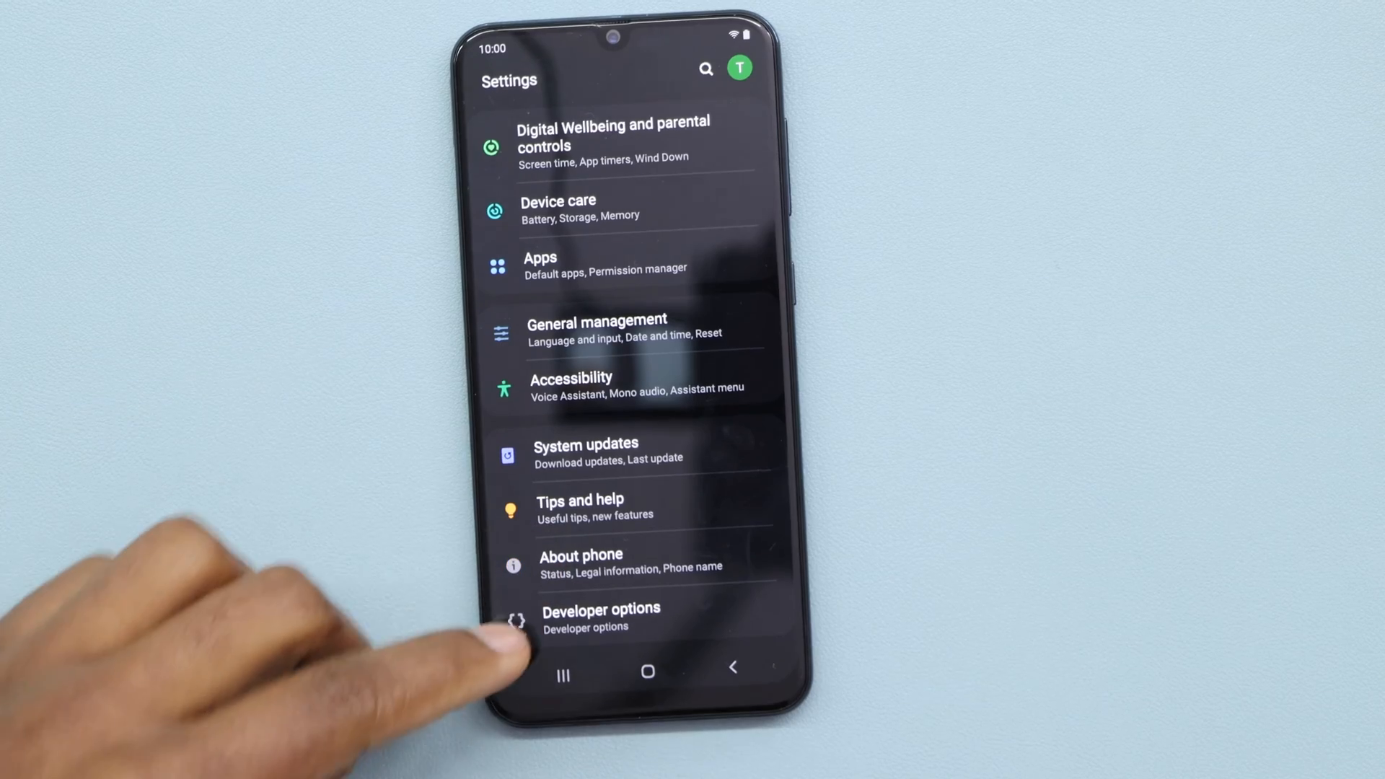
{"action": "left_click", "coordinate": [600, 616]}
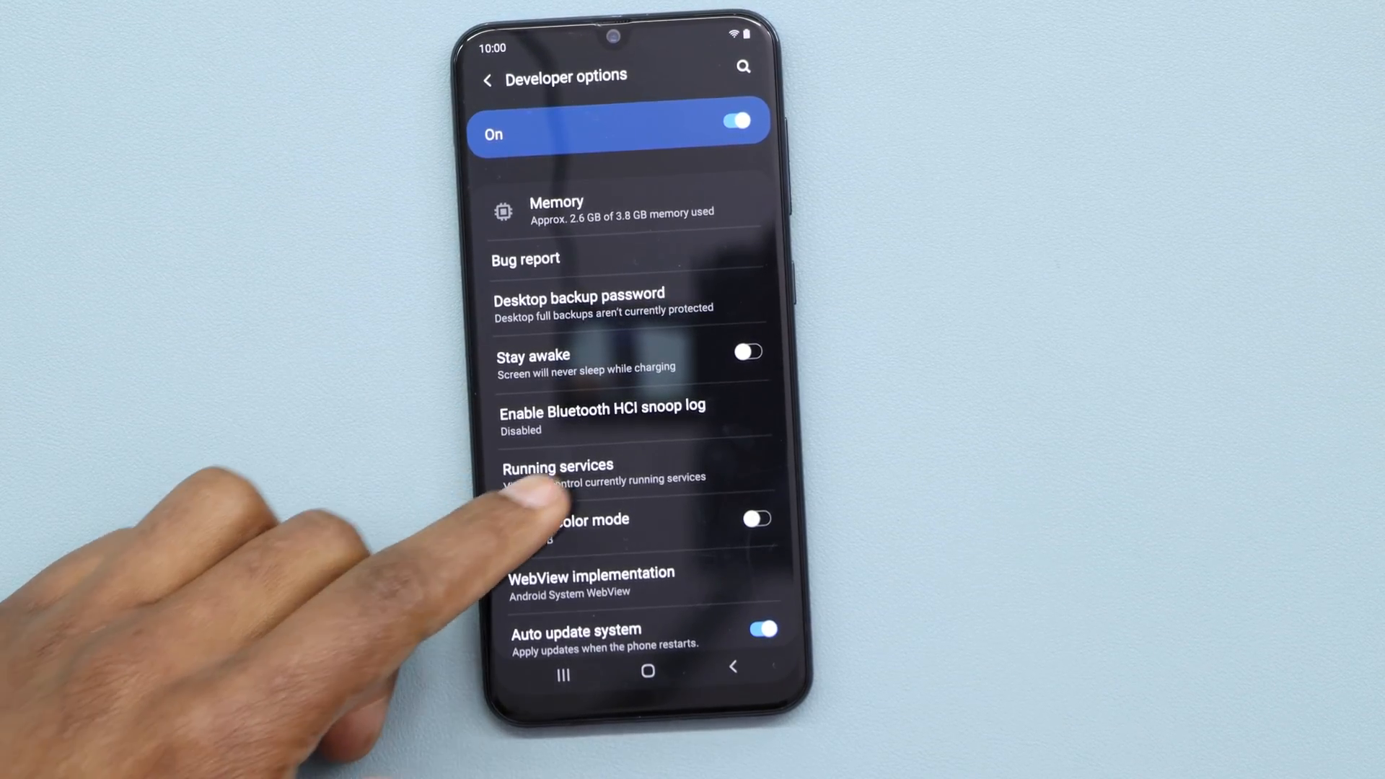
{"action": "left_click", "coordinate": [557, 466]}
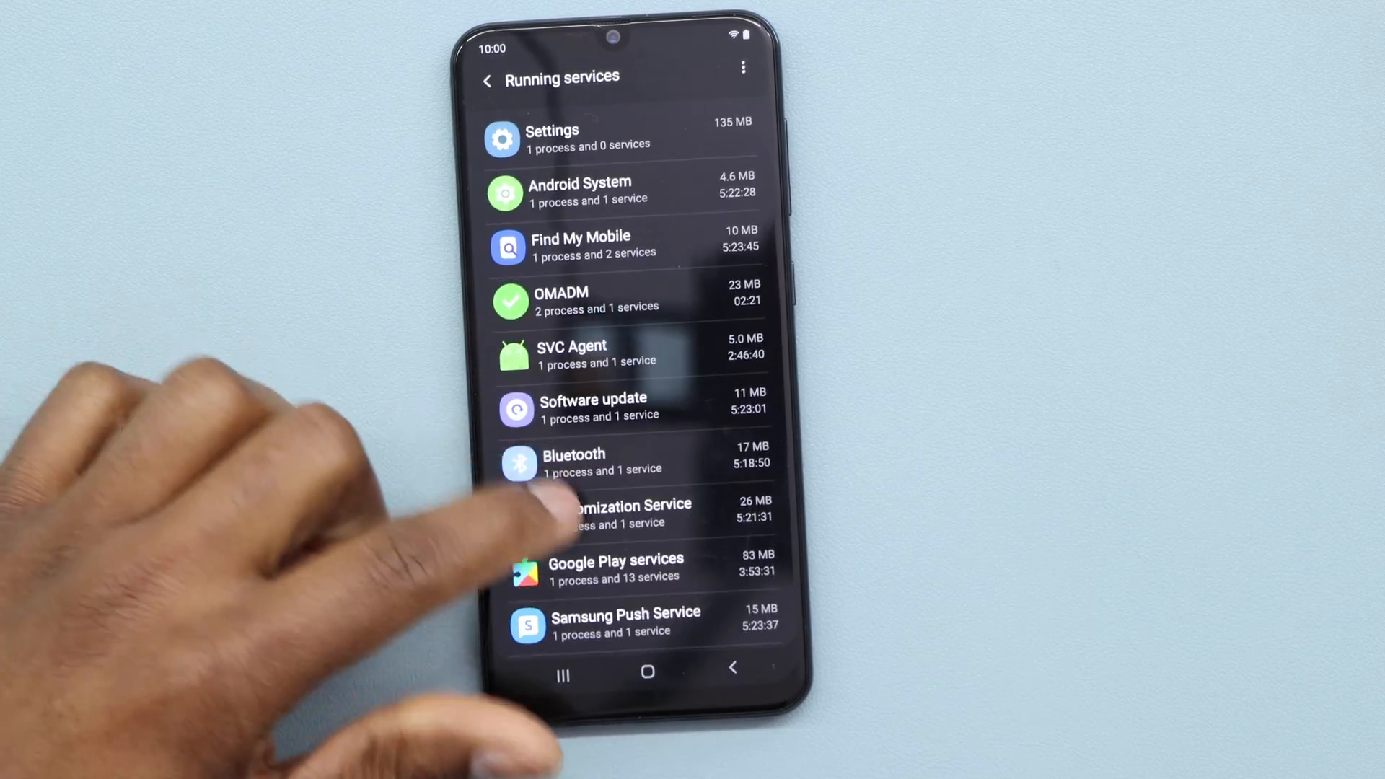
{"action": "scroll", "scroll_direction": "down", "scroll_amount": 3}
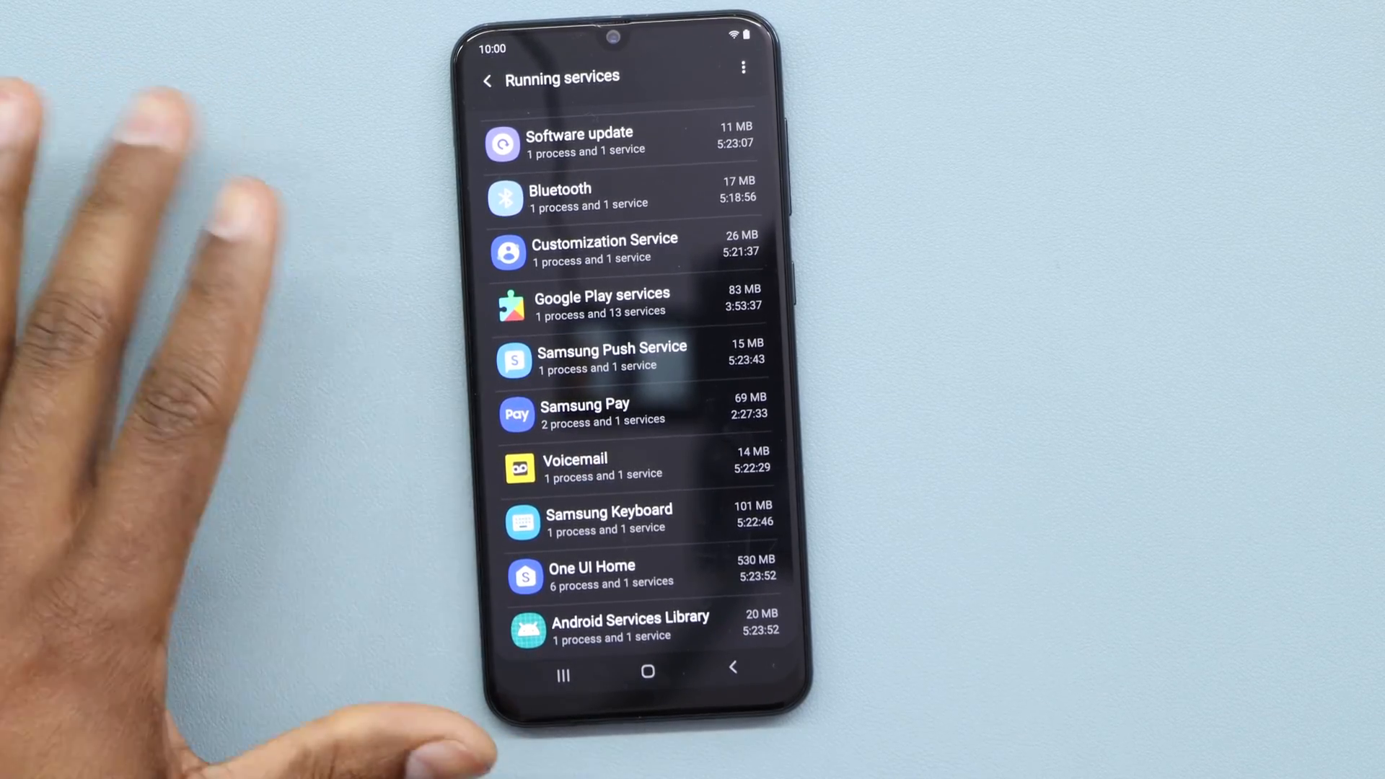
- Scroll the Running services list and show the Bluetooth app's GattService details
{"action": "scroll", "scroll_direction": "down", "scroll_amount": 3}
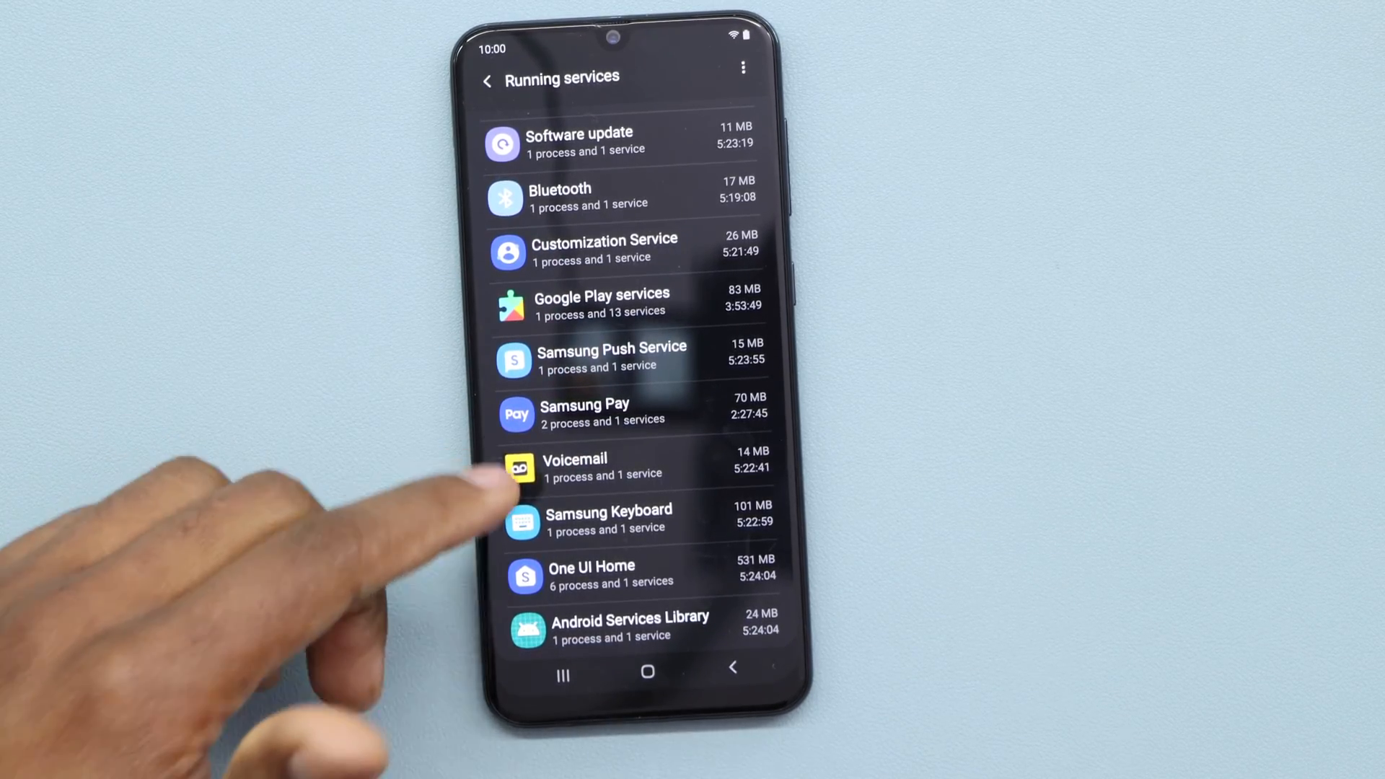
{"action": "mouse_move", "coordinate": [495, 477]}
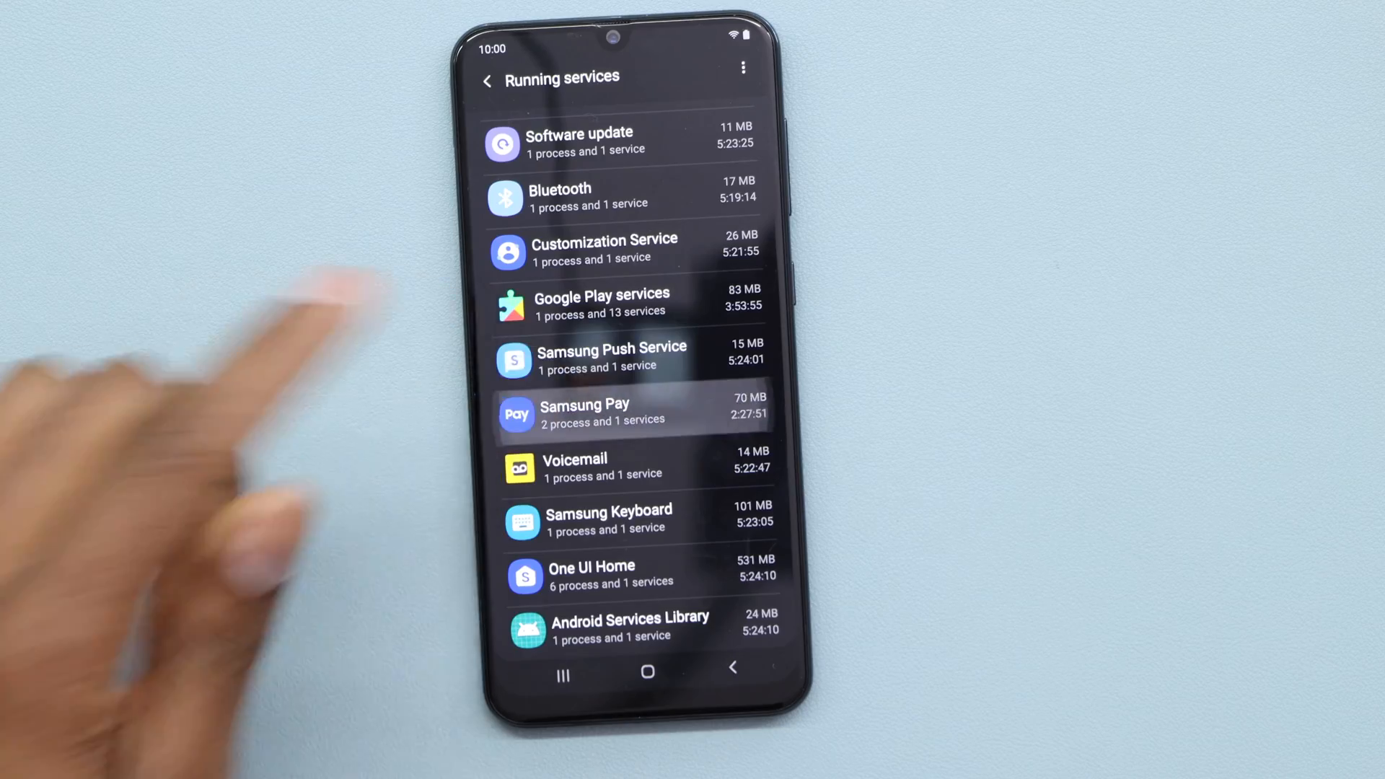
{"action": "left_click", "coordinate": [632, 414]}
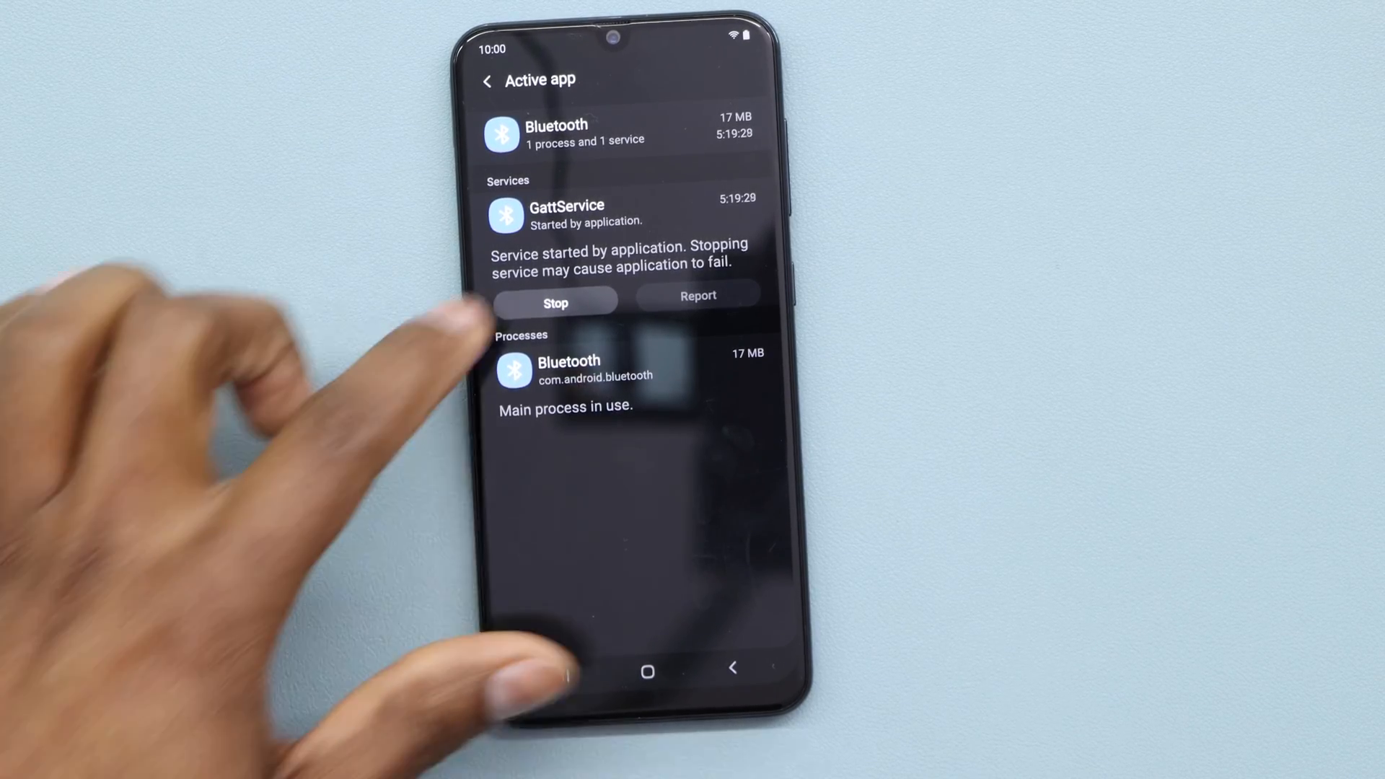
- Stop the Bluetooth GattService and go back to Developer options
{"action": "left_click", "coordinate": [554, 303]}
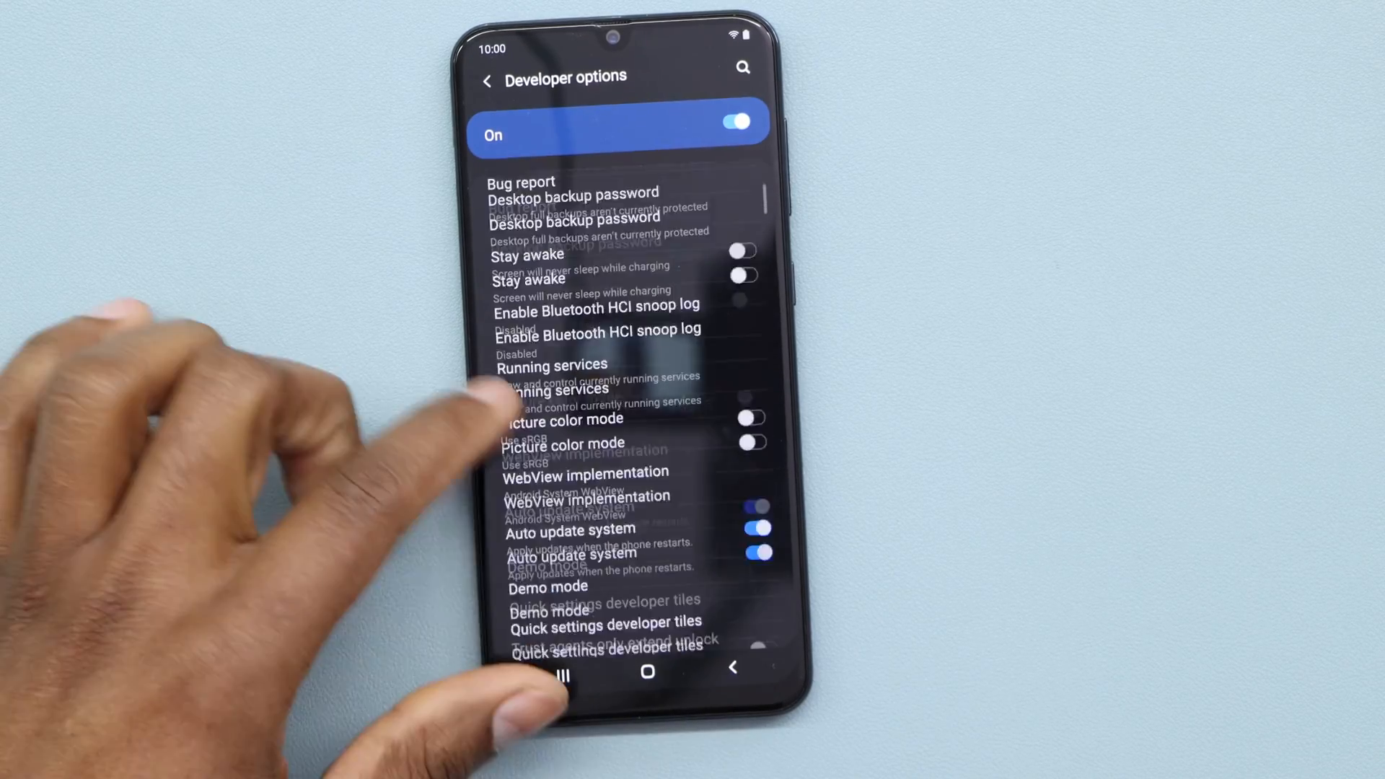
{"action": "scroll", "scroll_direction": "down", "scroll_amount": 3}
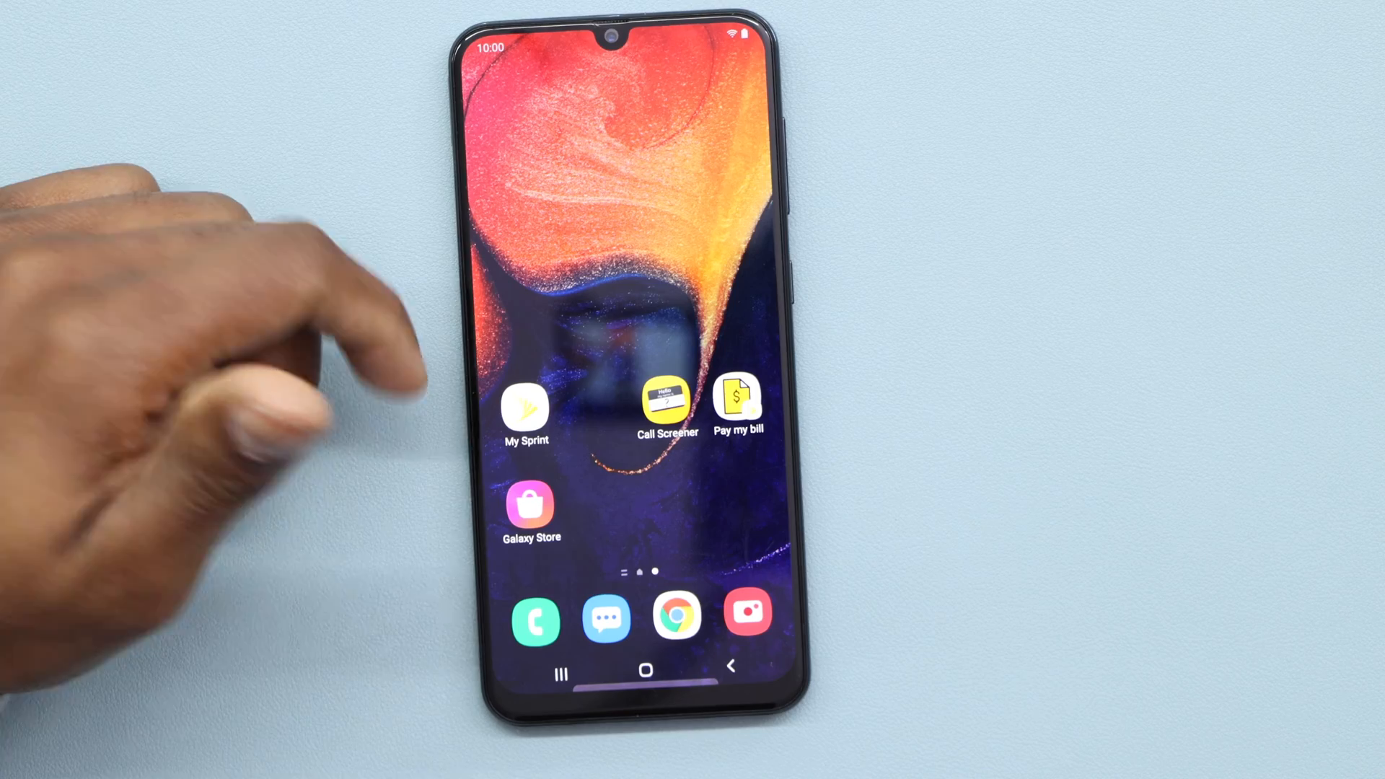
{"action": "mouse_move", "coordinate": [133, 176]}
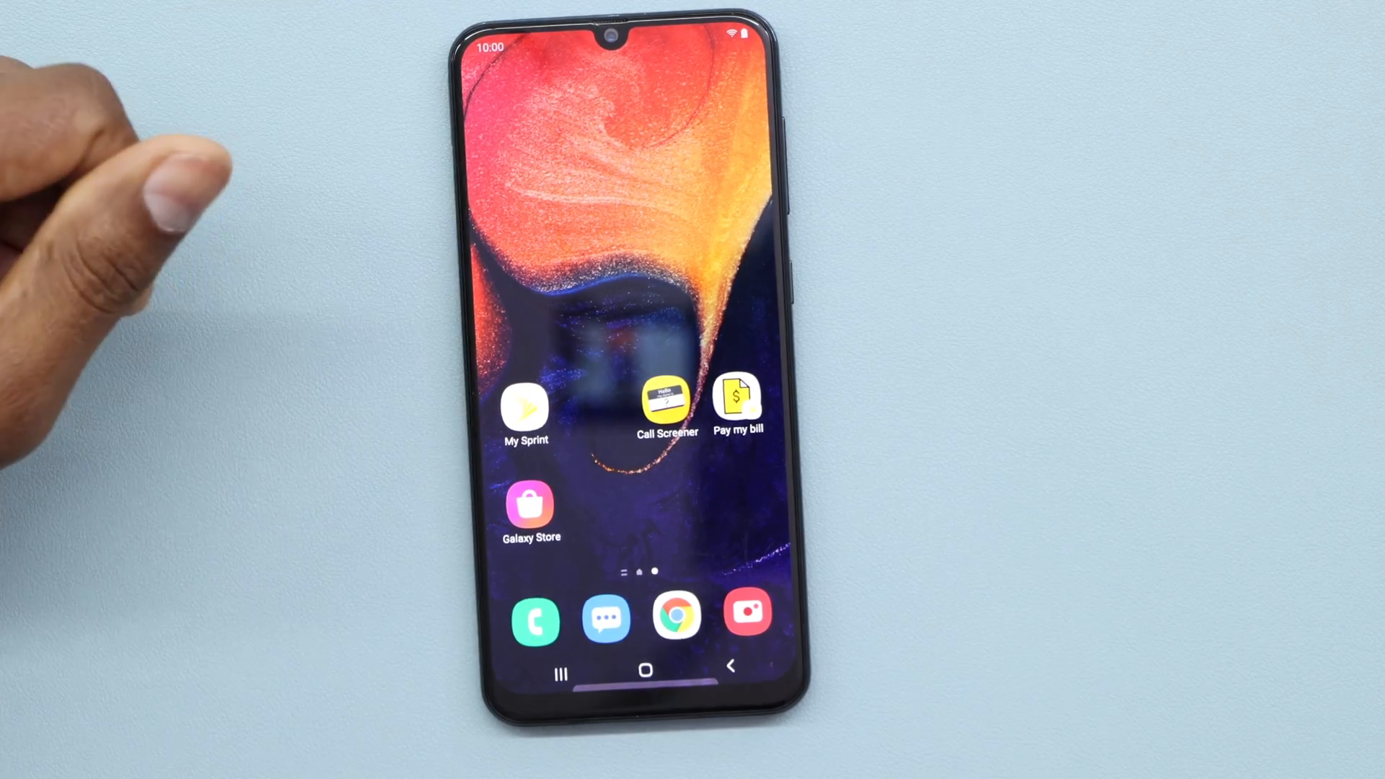